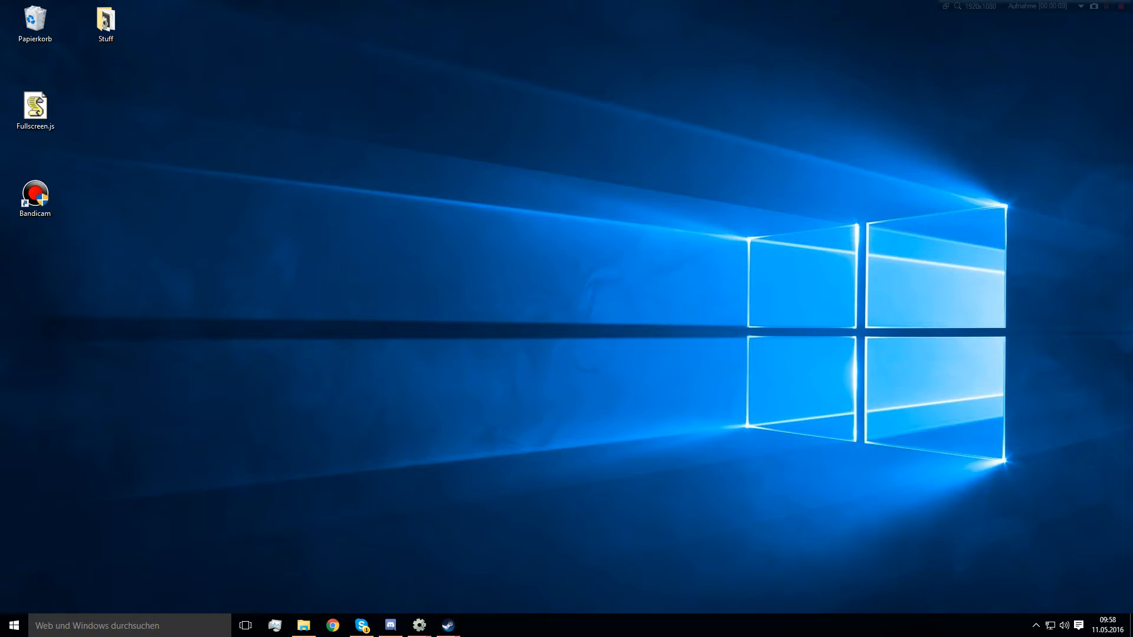
- Open Fullscreen.js from the project's plugins folder in the code editor
click(34, 109)
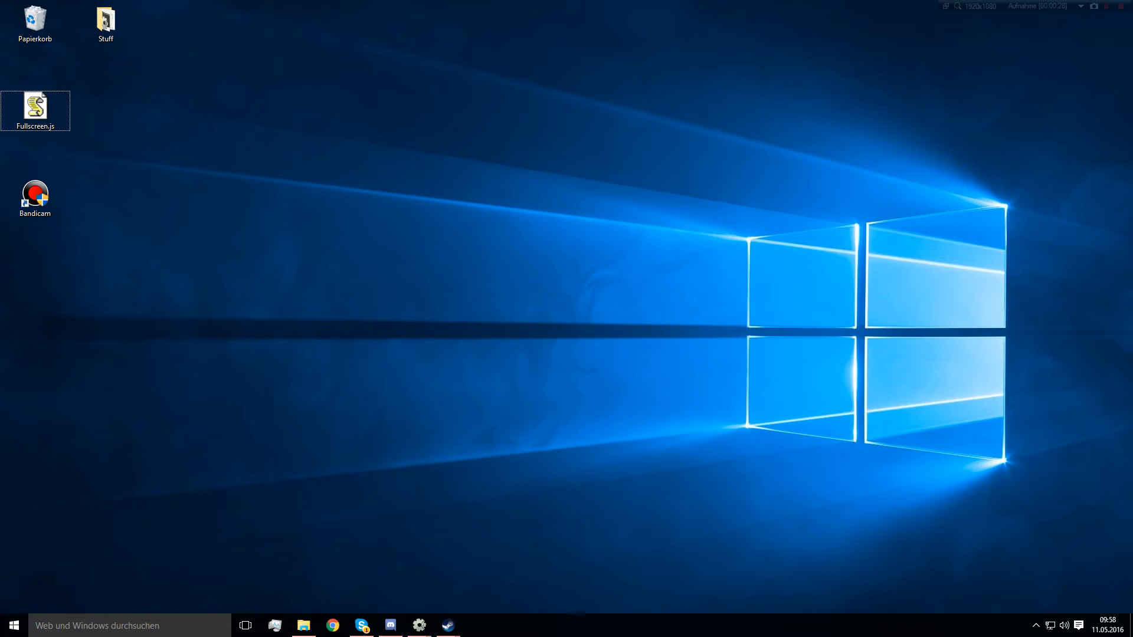
mouse_move(35, 109)
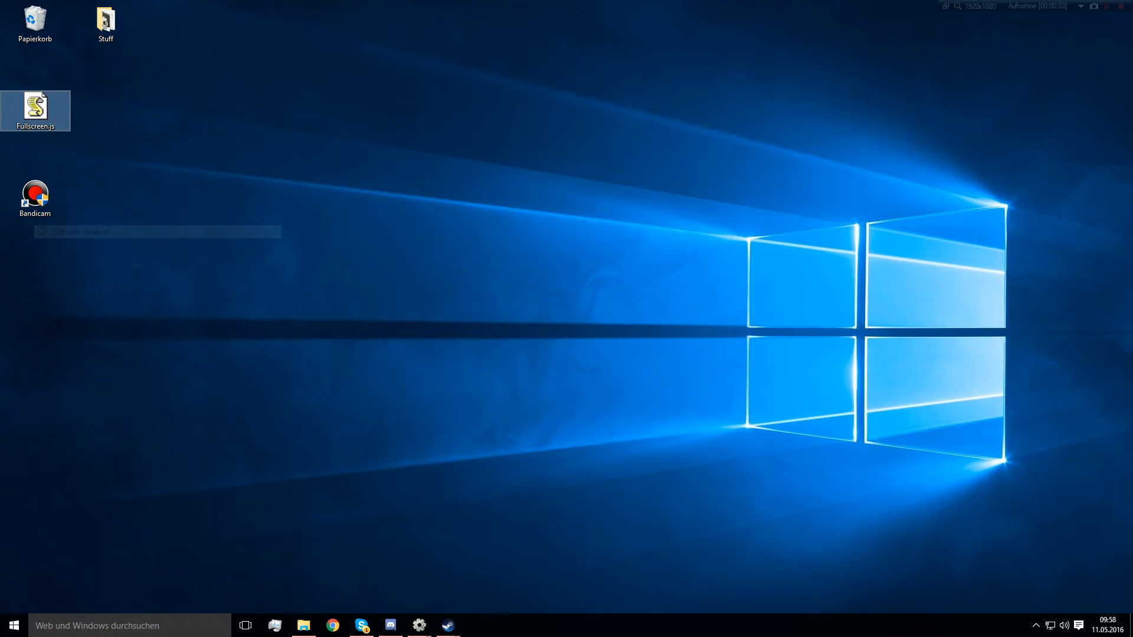
double_click(35, 110)
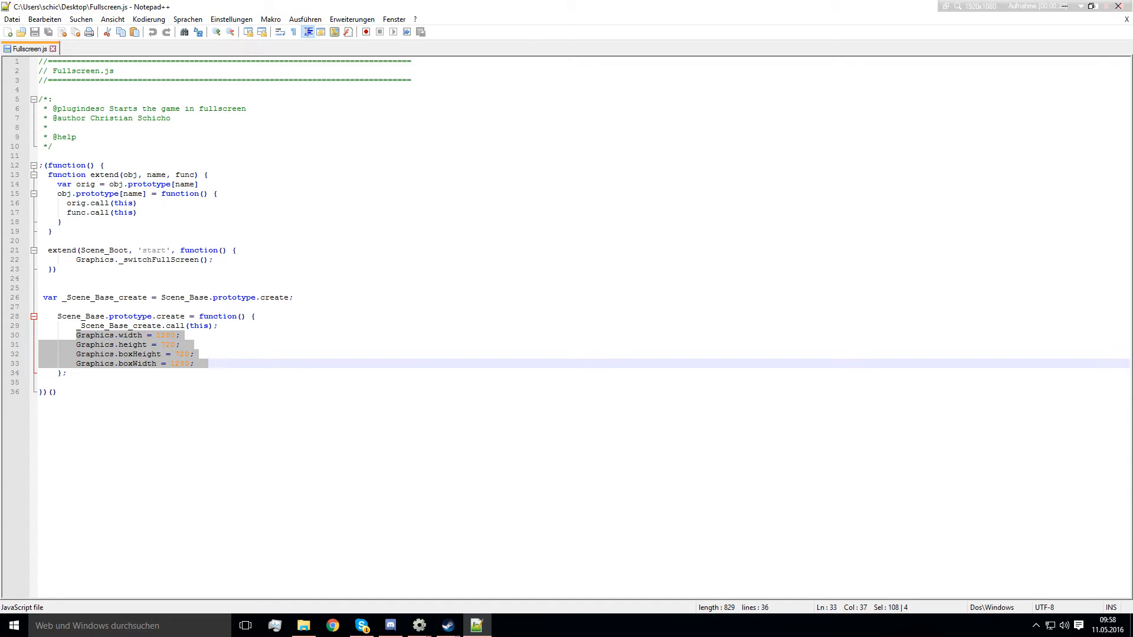
click(109, 334)
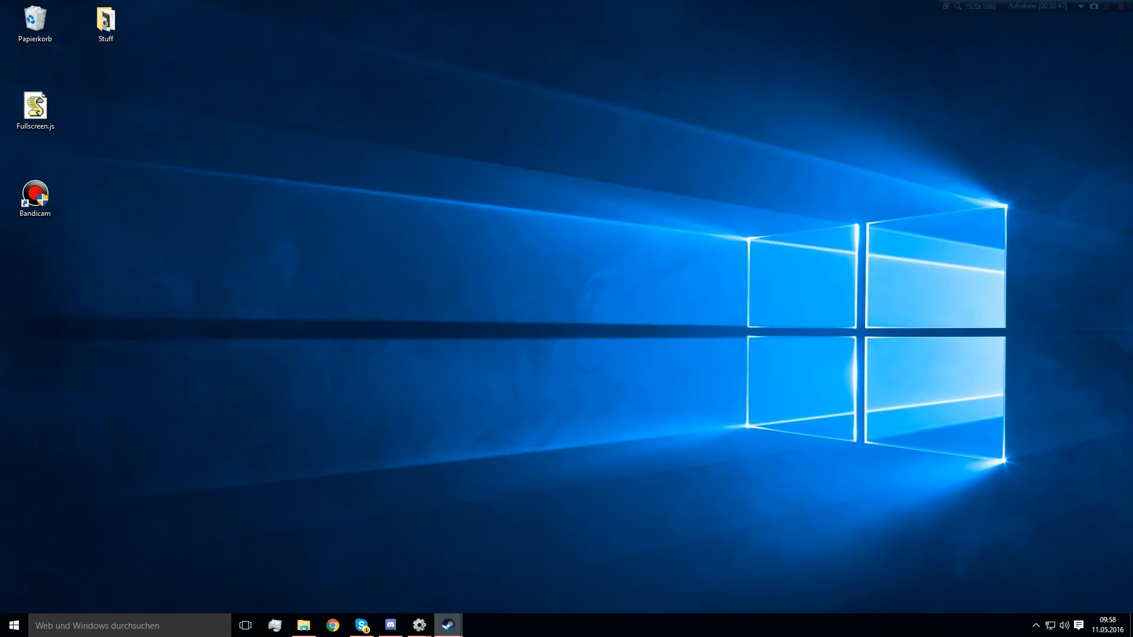
- Launch RPG Maker MV and open the FullScreenTutorialV2 project on MAP001
click(447, 625)
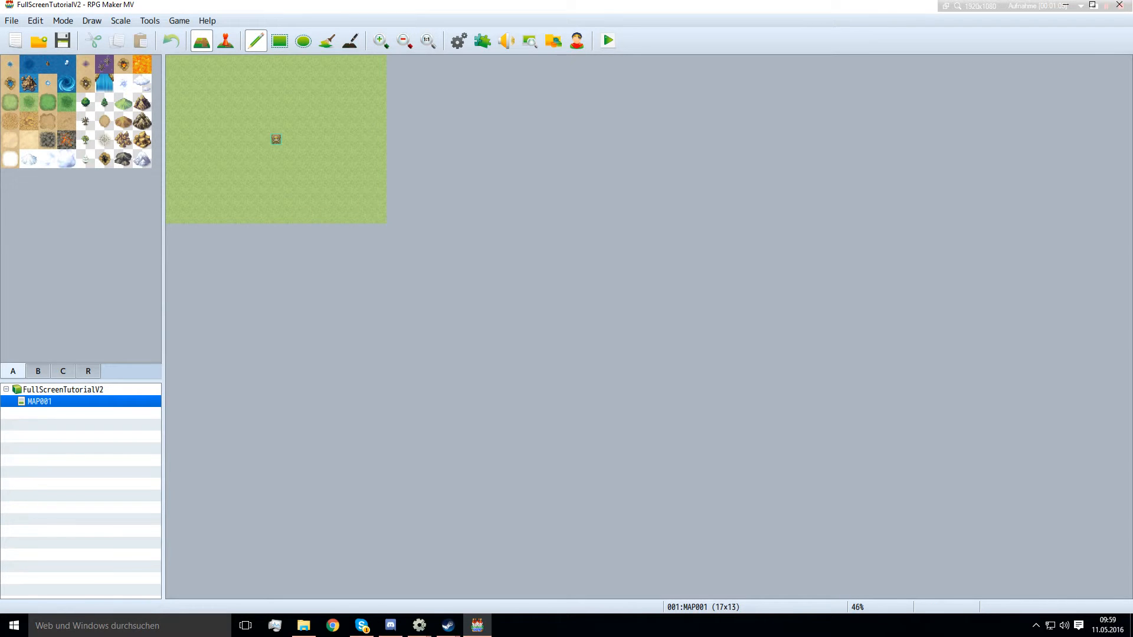
click(607, 41)
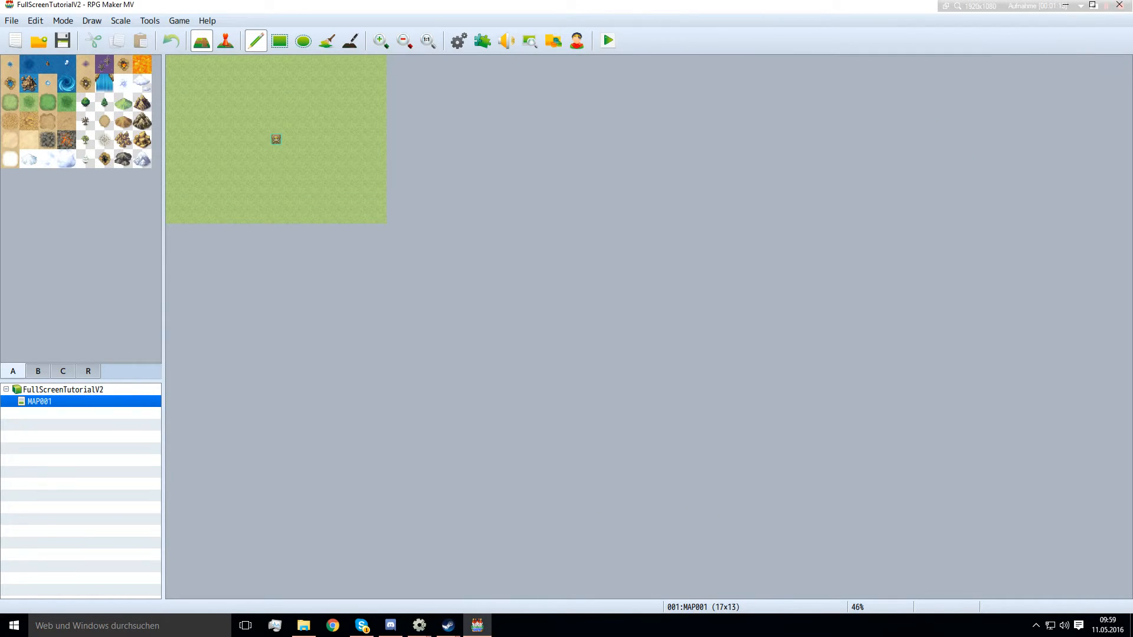
click(303, 626)
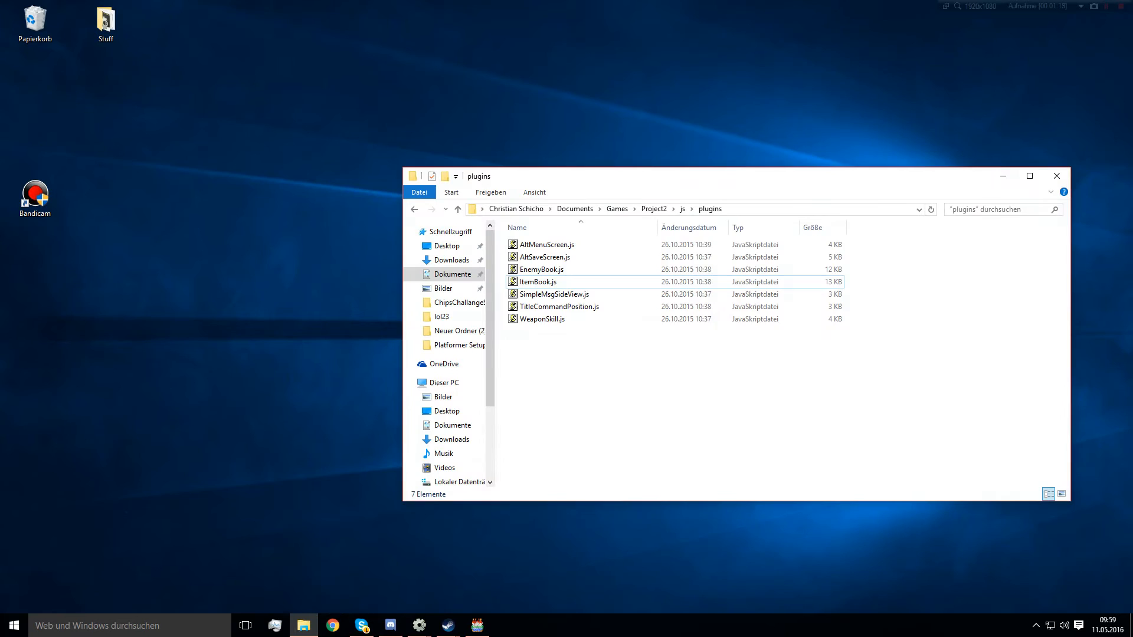
- Add and enable the Fullscreen plugin in Plugin Manager, then start a playtest
click(475, 625)
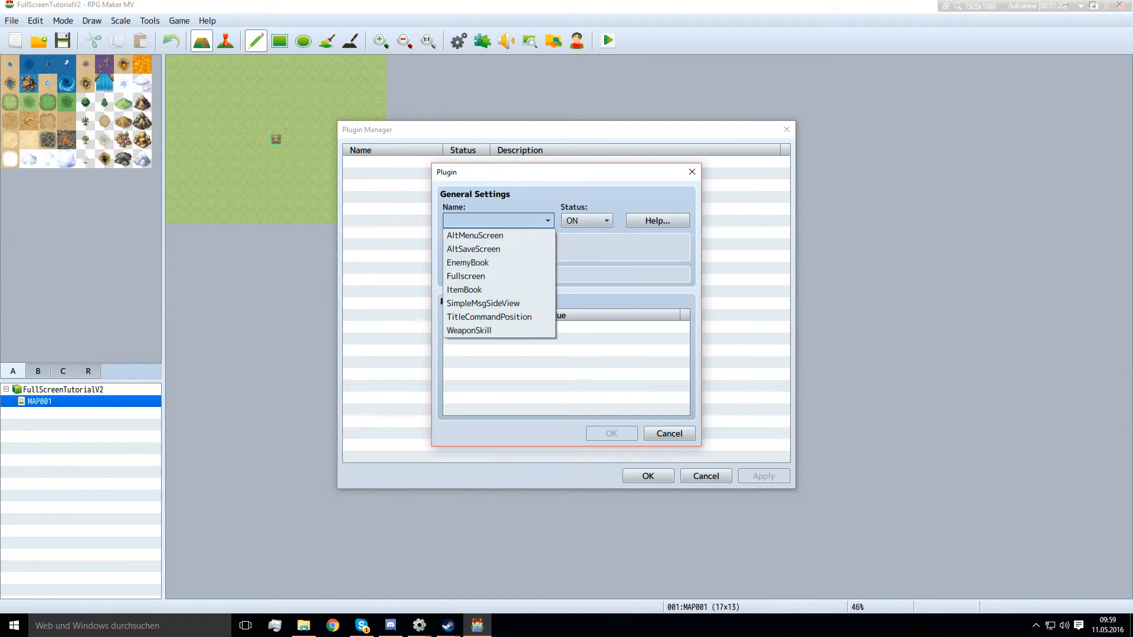
click(466, 276)
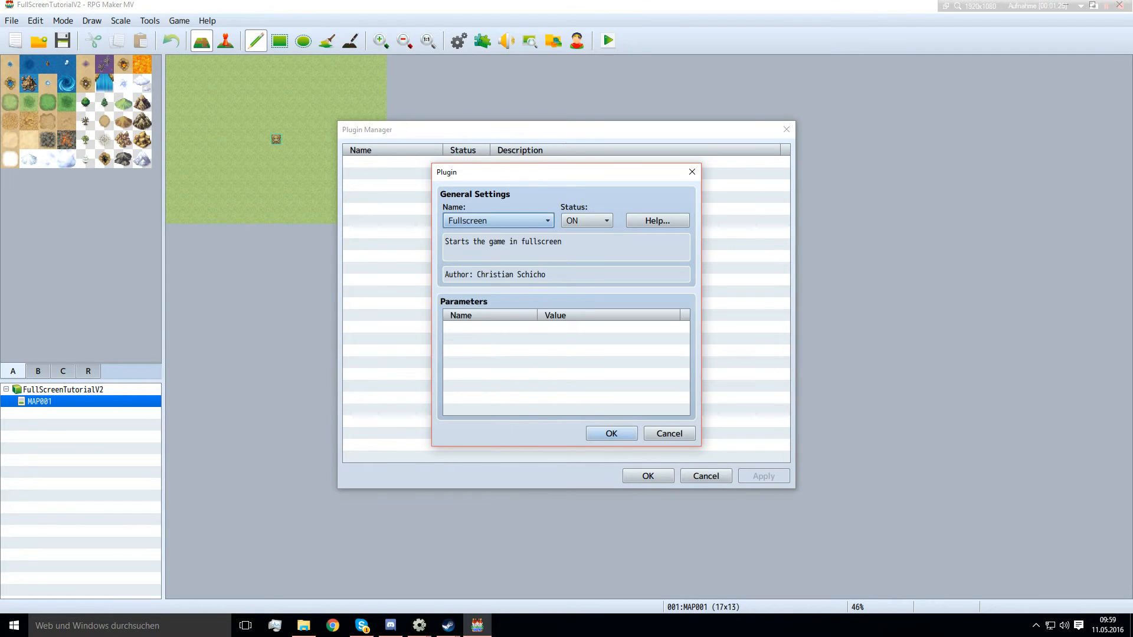
click(611, 434)
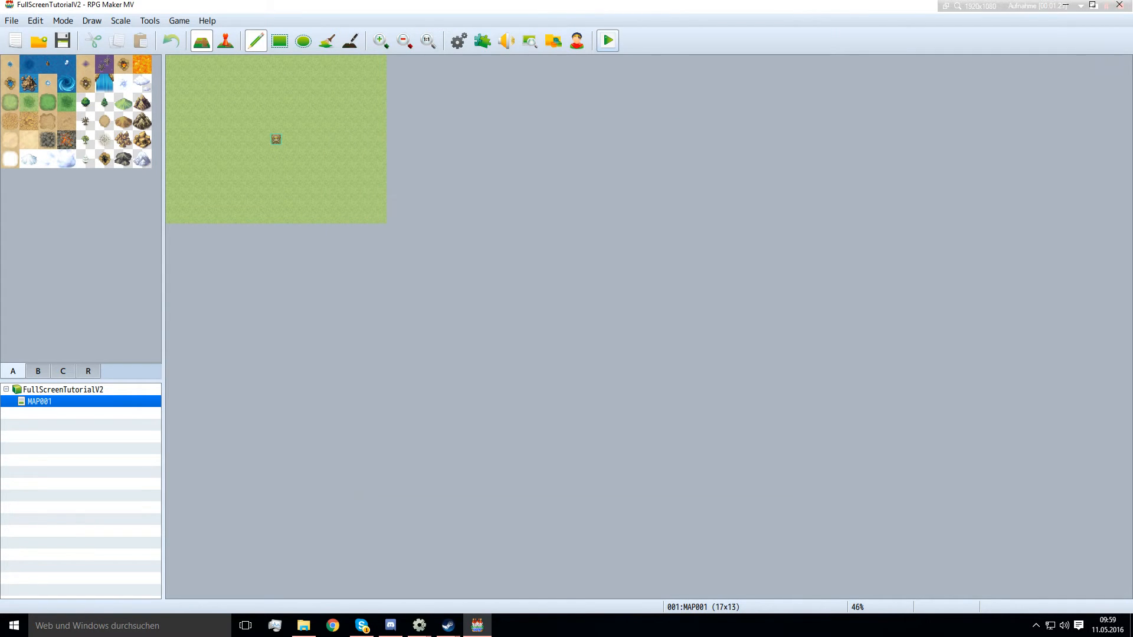
click(605, 41)
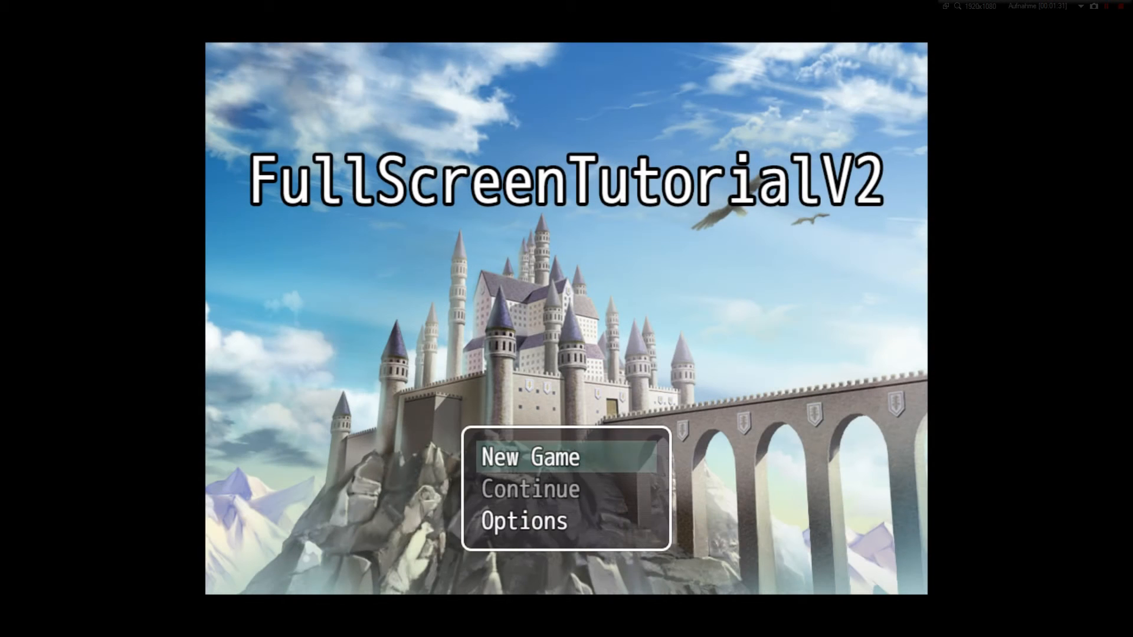
- Close the playtest window to return to the MAP001 editor
click(531, 457)
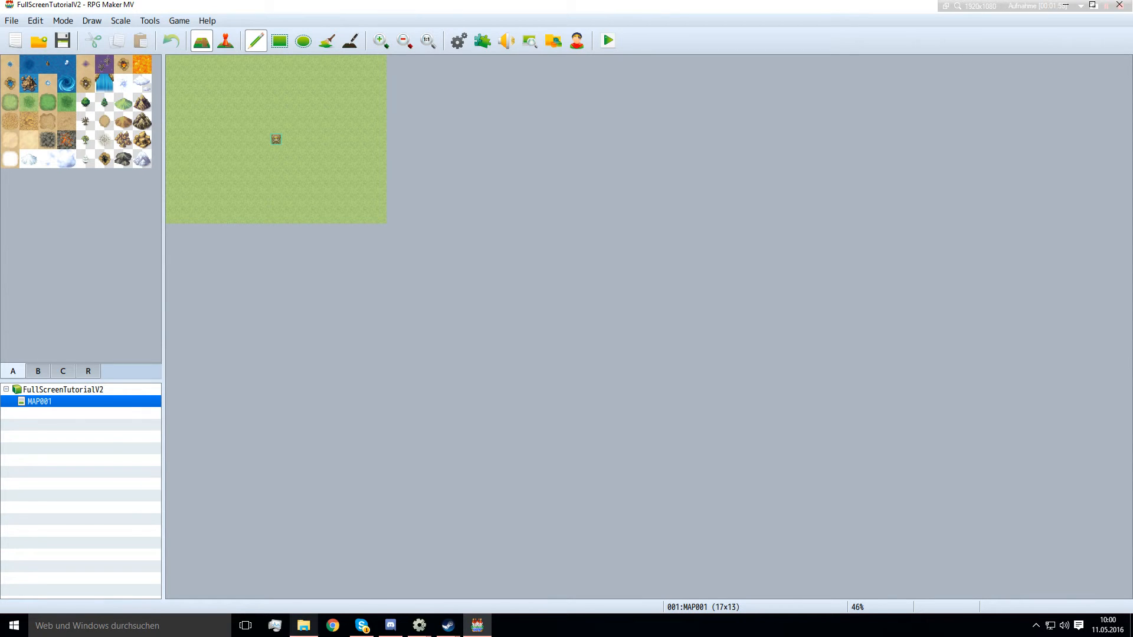
- Browse to the project's img\titles1 folder and open Castle.png (816x624) in Paint
click(303, 625)
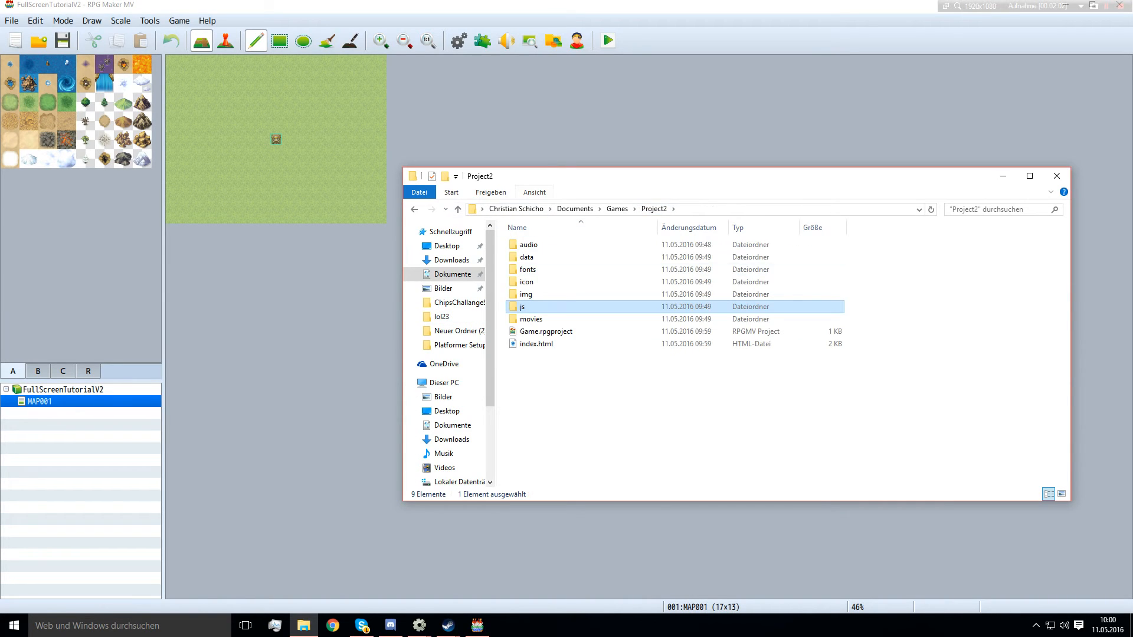
mouse_move(522, 306)
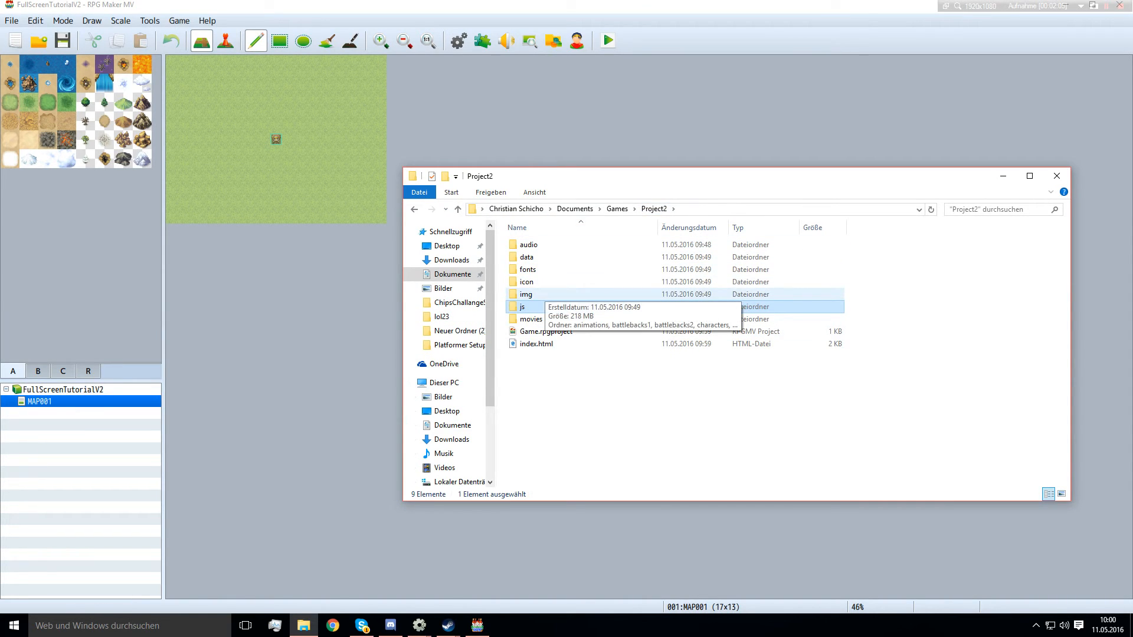
double_click(525, 294)
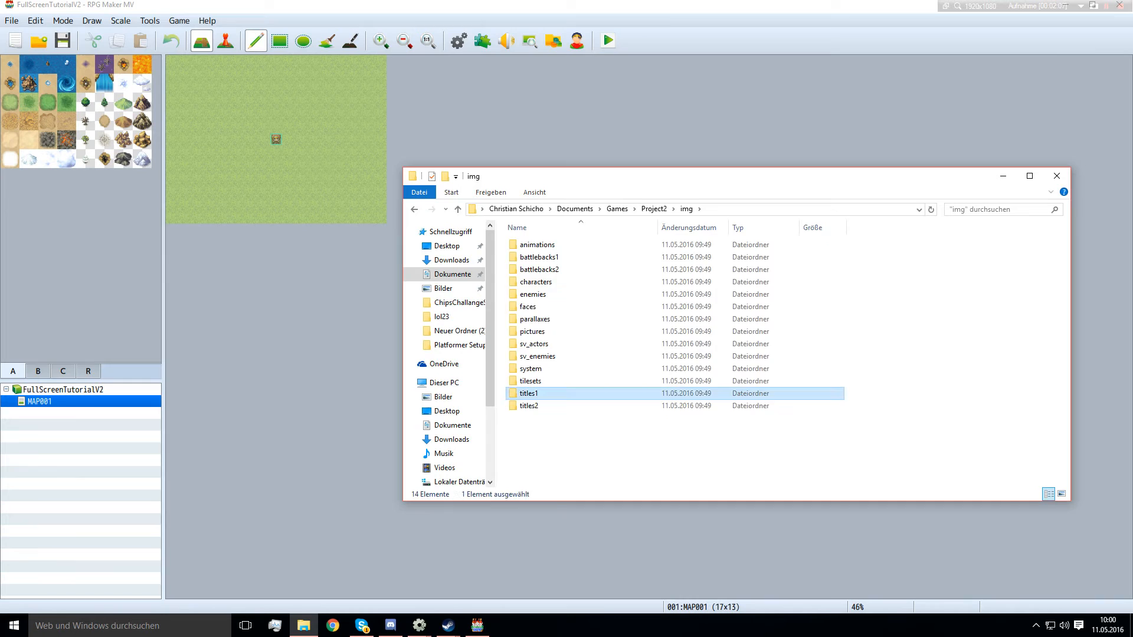
double_click(528, 393)
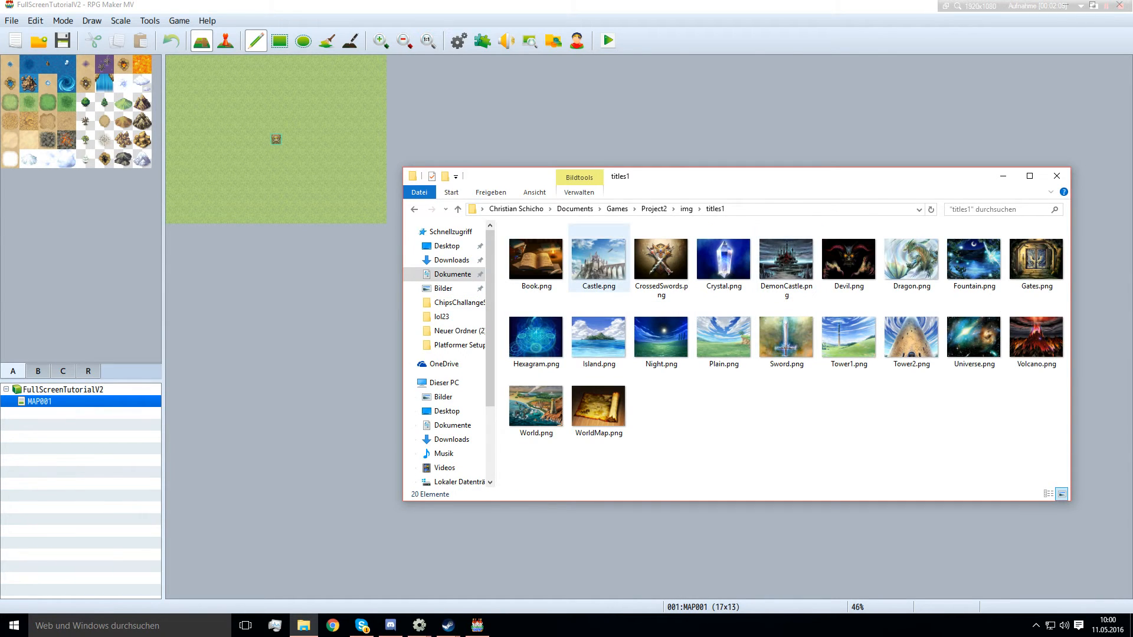
click(598, 257)
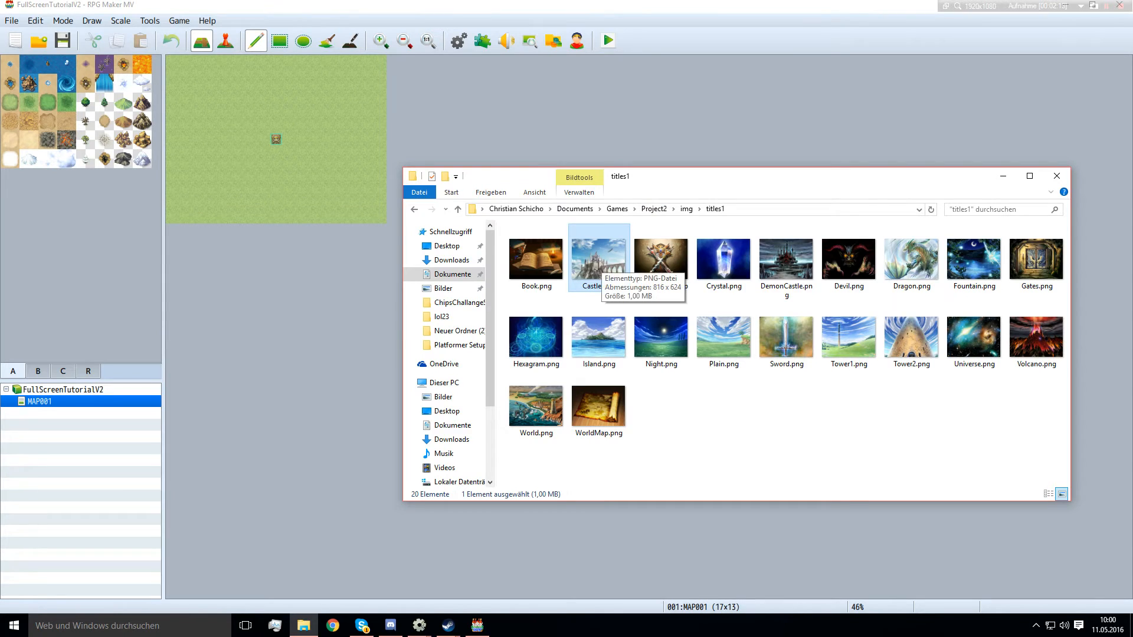
right_click(598, 257)
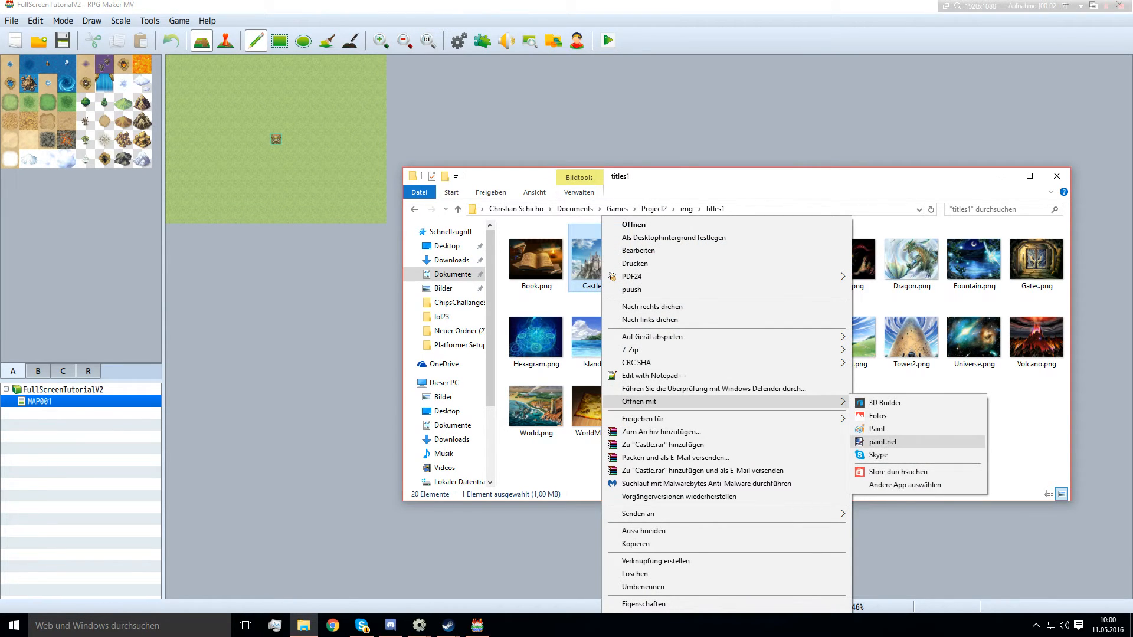
click(878, 429)
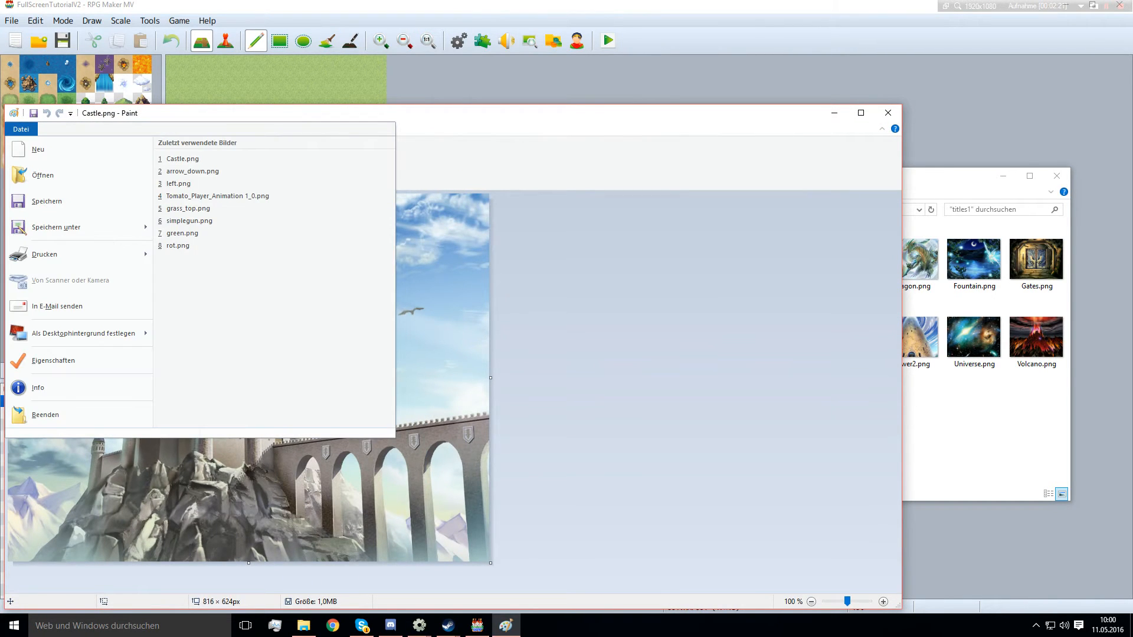
- Resize Castle.png to 1280x720 pixels with aspect ratio unlocked
click(20, 129)
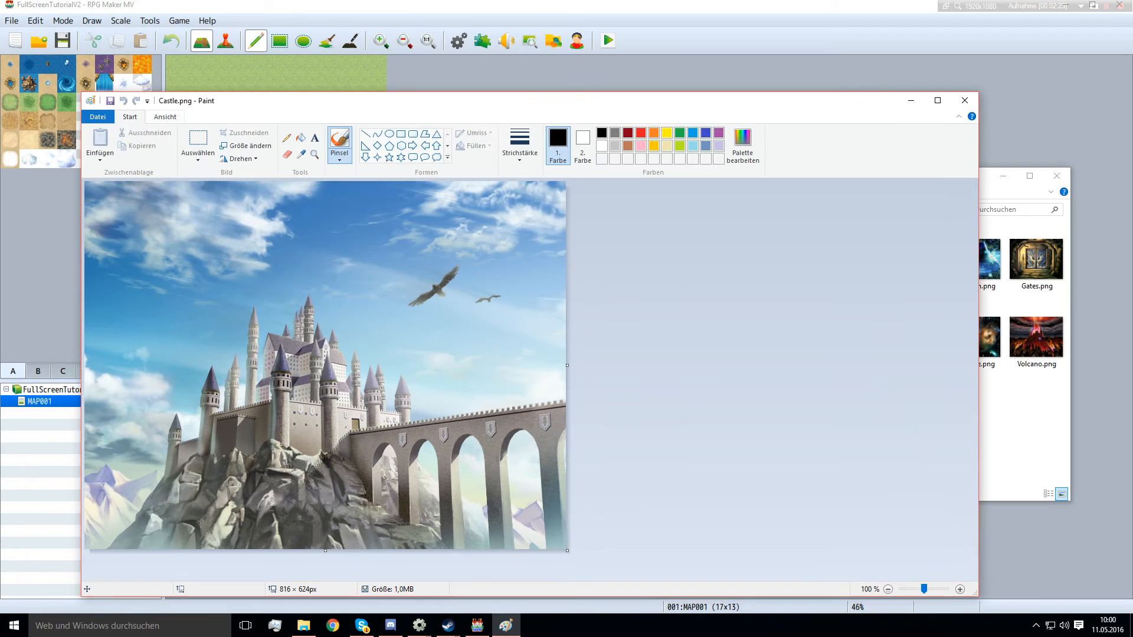
click(249, 146)
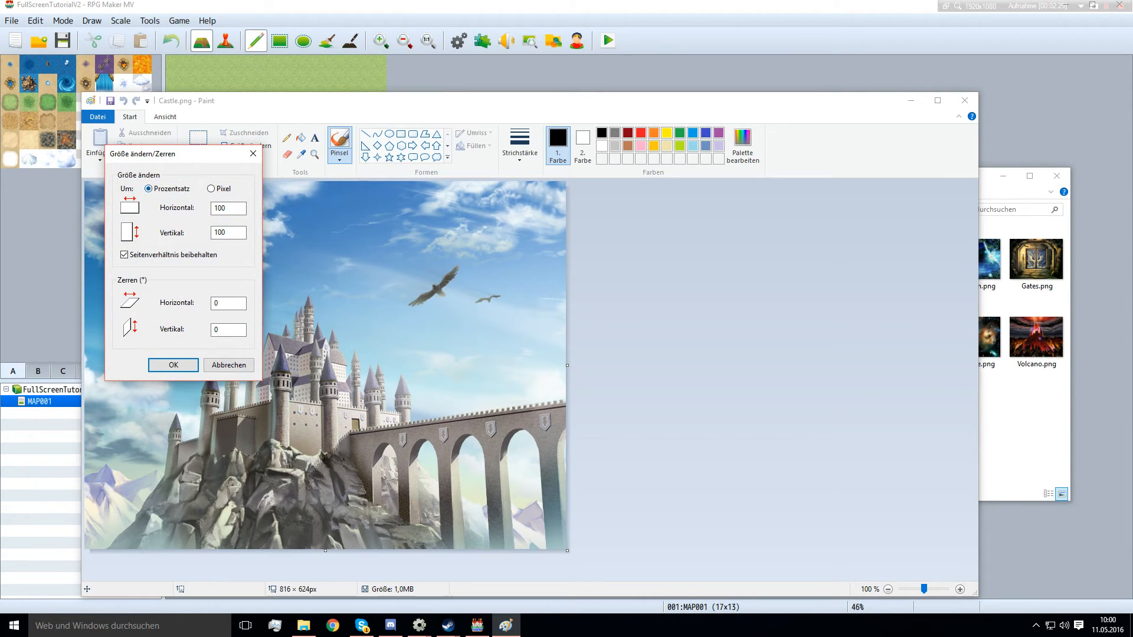
click(211, 189)
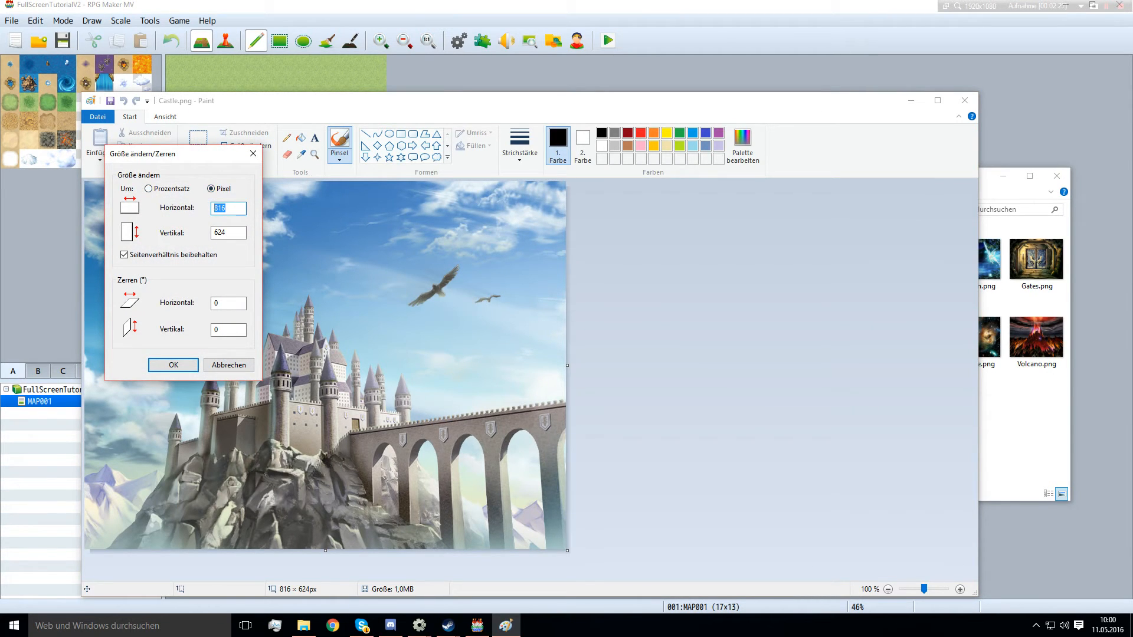
text(1280)
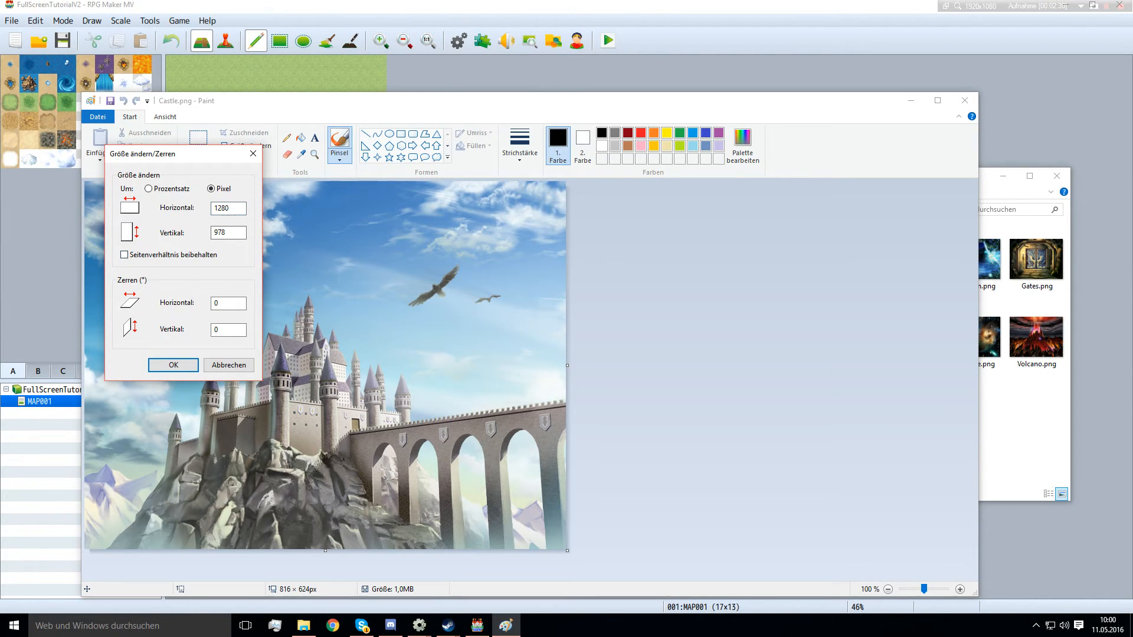
text(72)
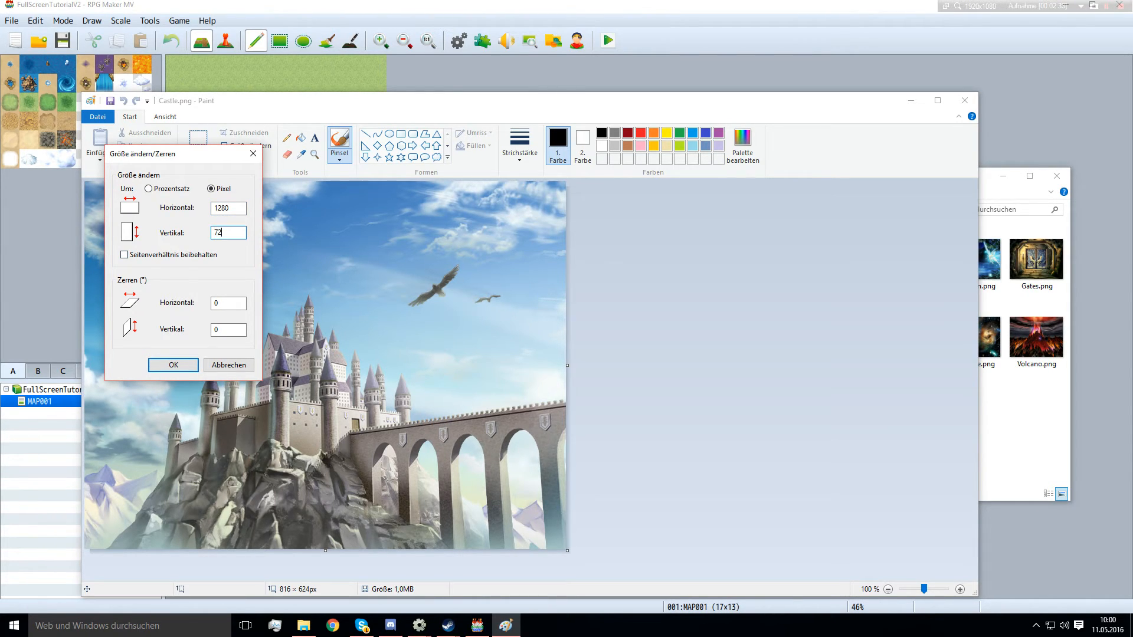
click(173, 365)
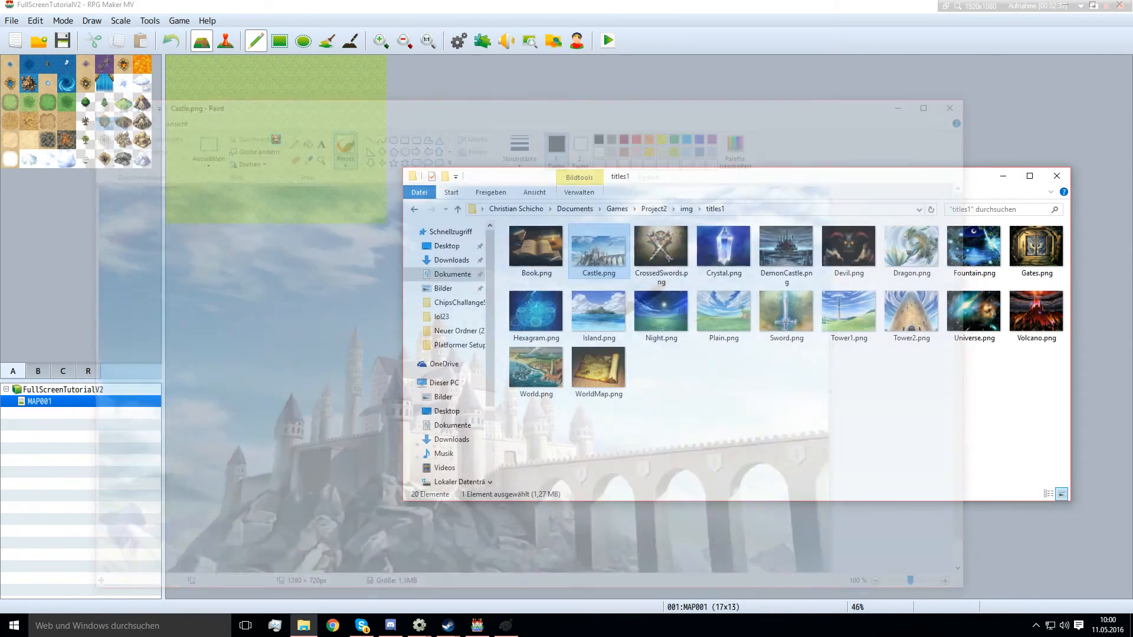
- Select the grass tile and resize MAP001 to 30x30 through its Edit properties
click(606, 41)
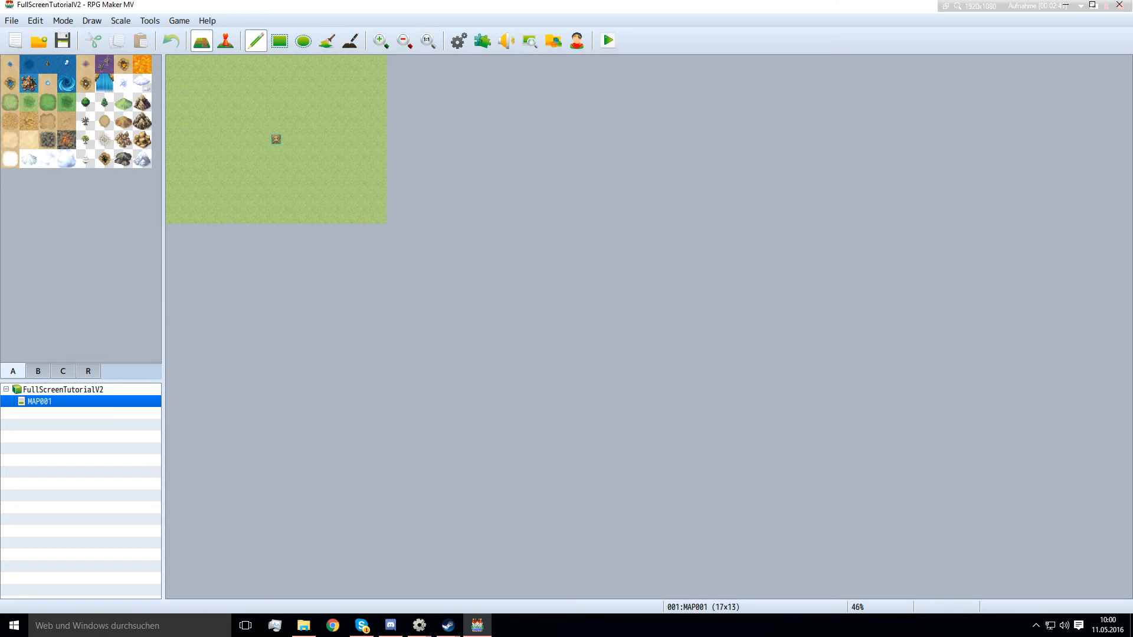
click(10, 102)
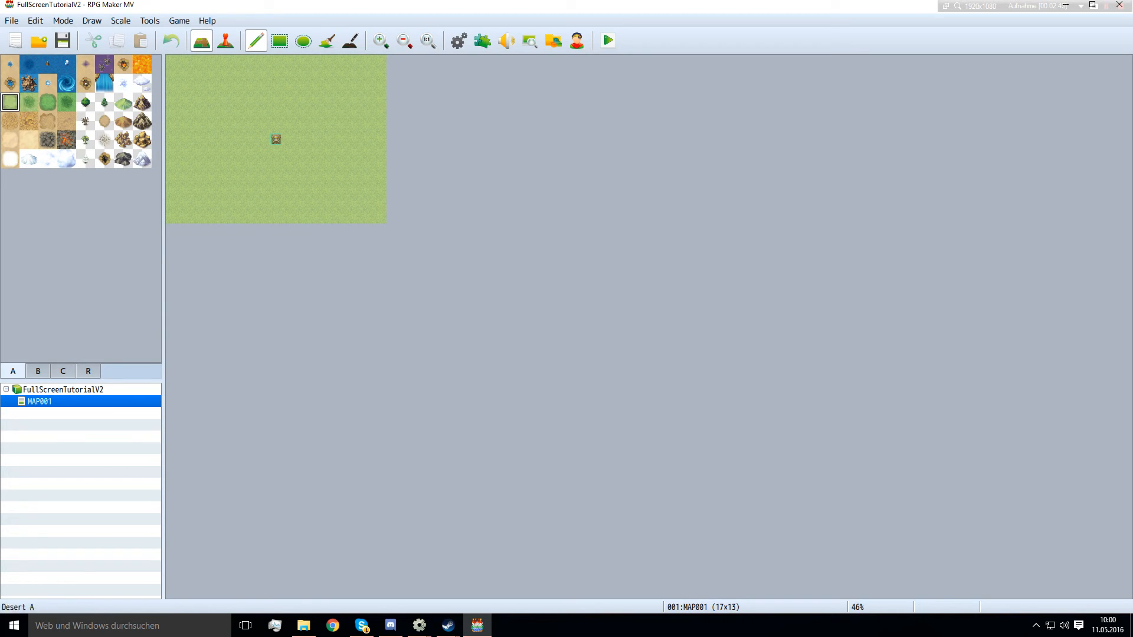
right_click(40, 402)
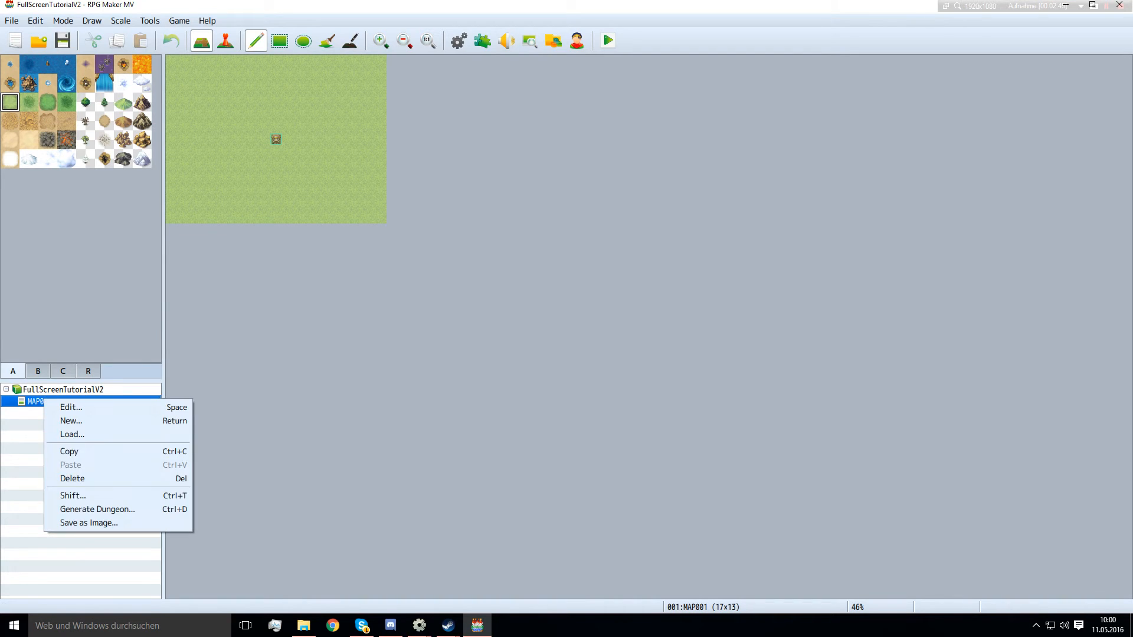
click(70, 407)
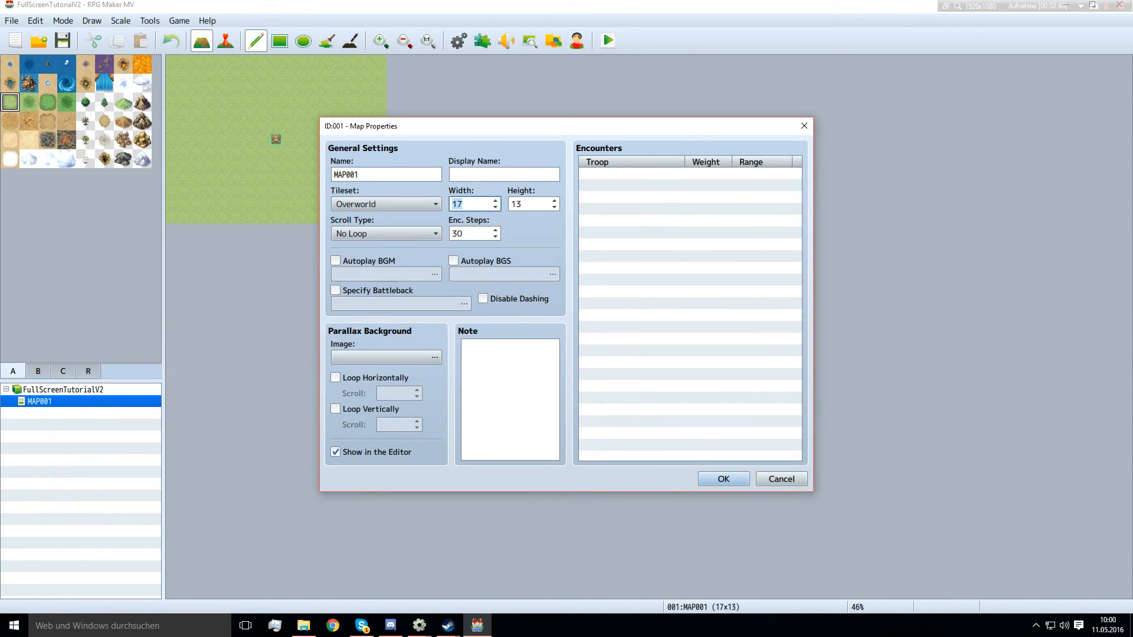
click(723, 479)
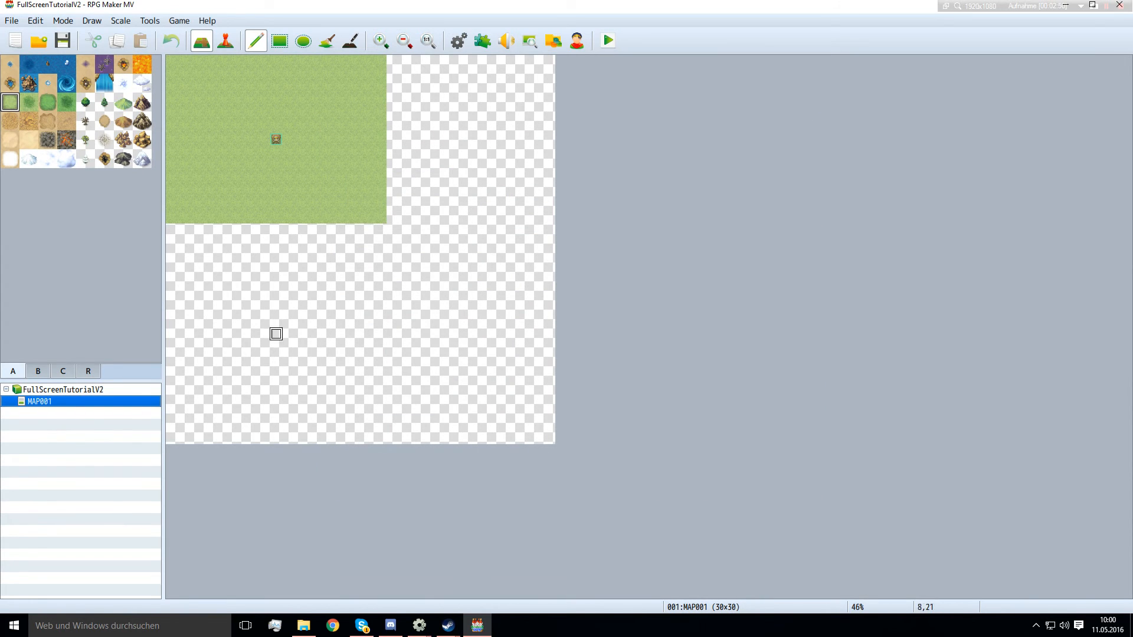
- Enlarge MAP001 further to 60x60 tiles
right_click(39, 402)
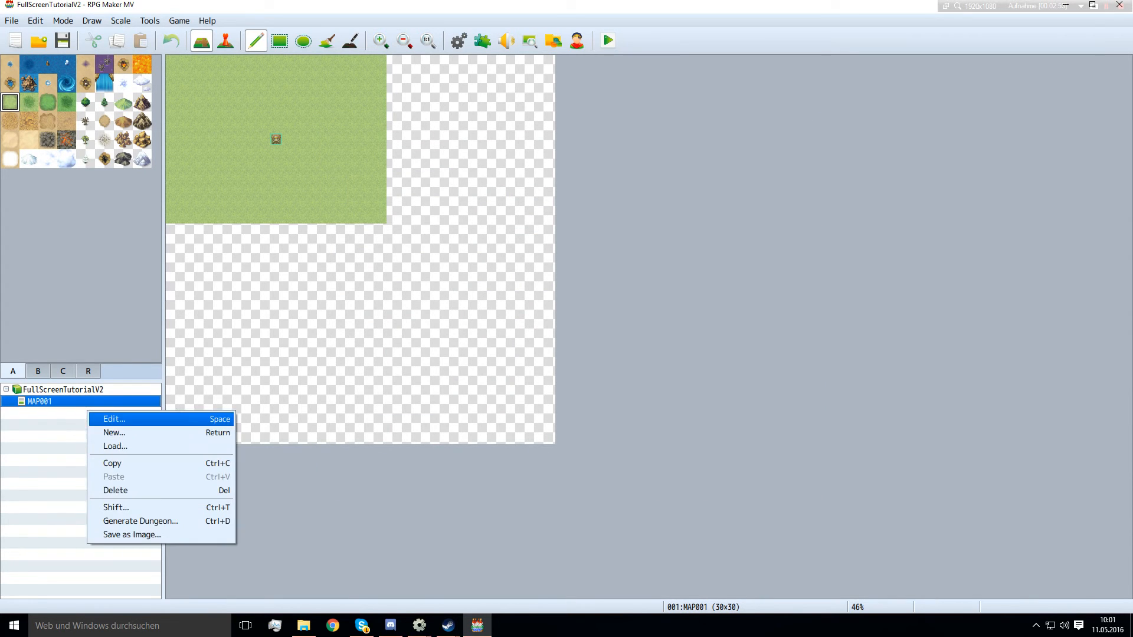
click(114, 419)
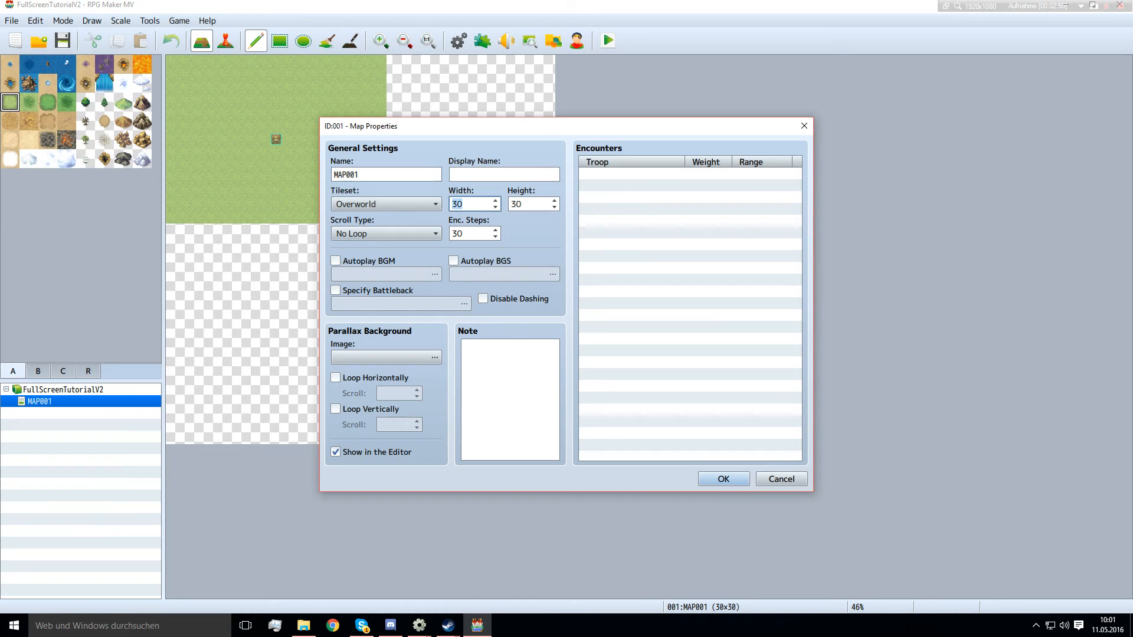
text(60)
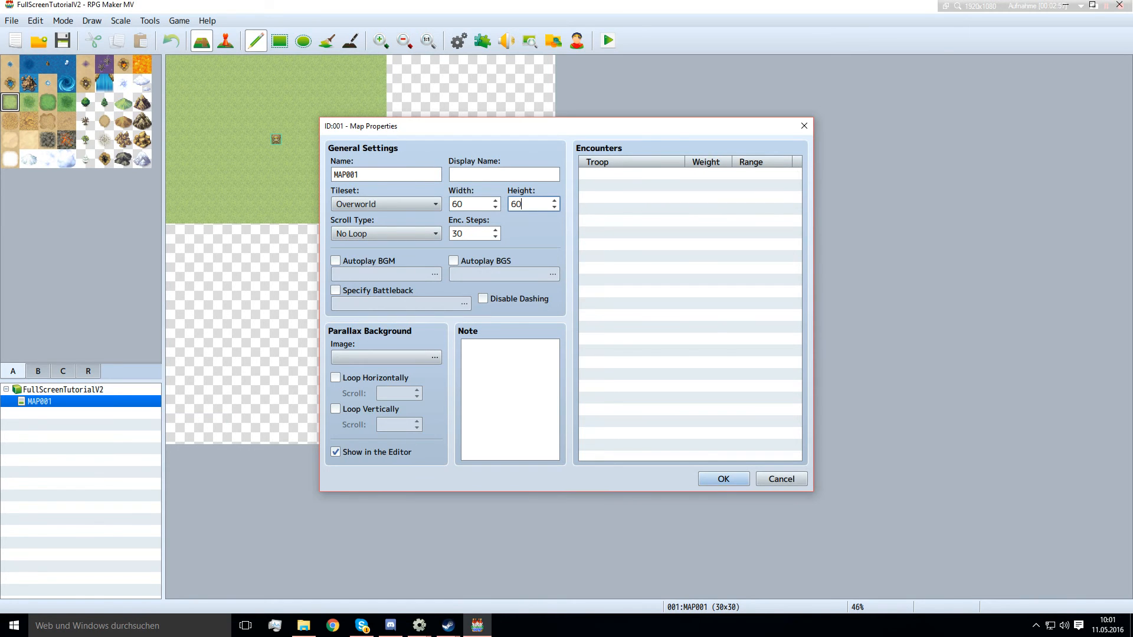
click(723, 478)
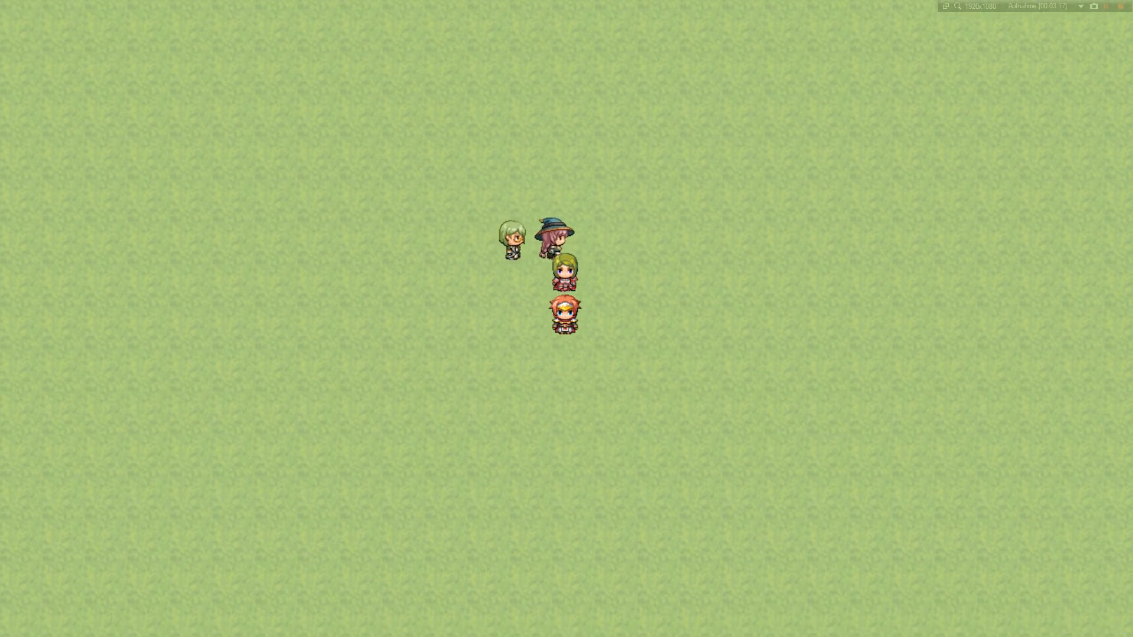
- Open and close the party menu with Escape during the fullscreen playtest
key(escape)
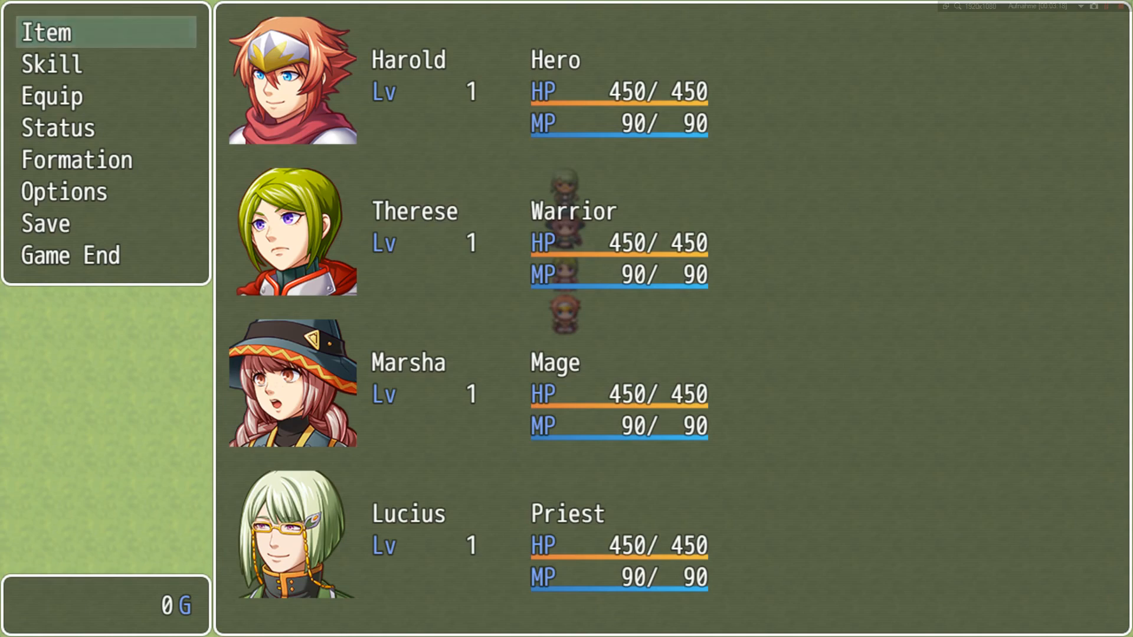
key(escape)
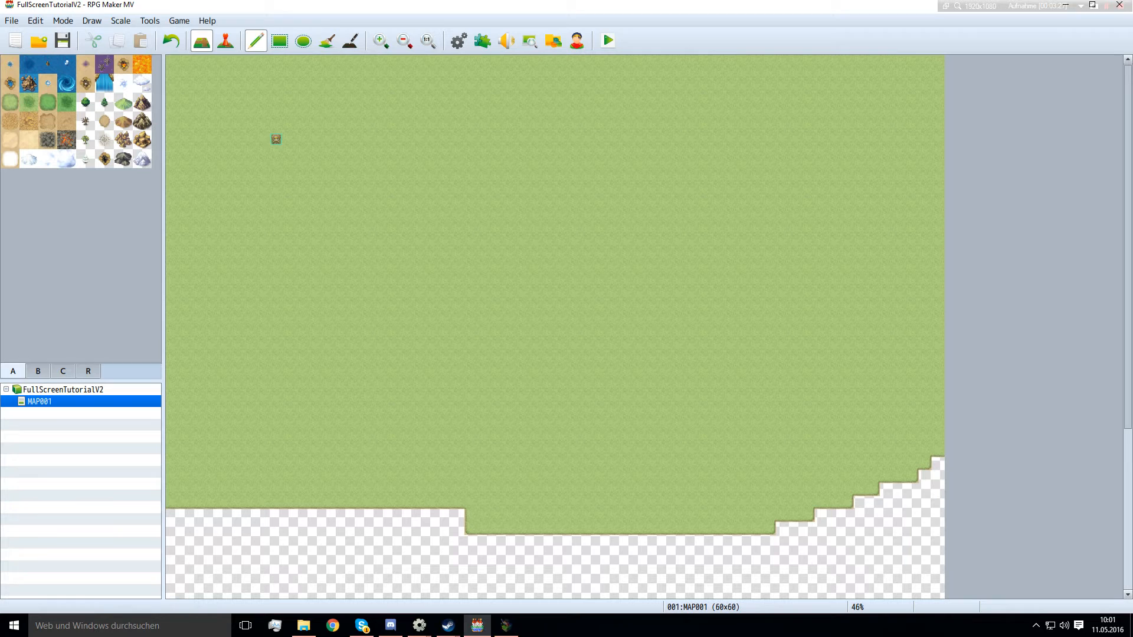
drag(361, 125, 504, 180)
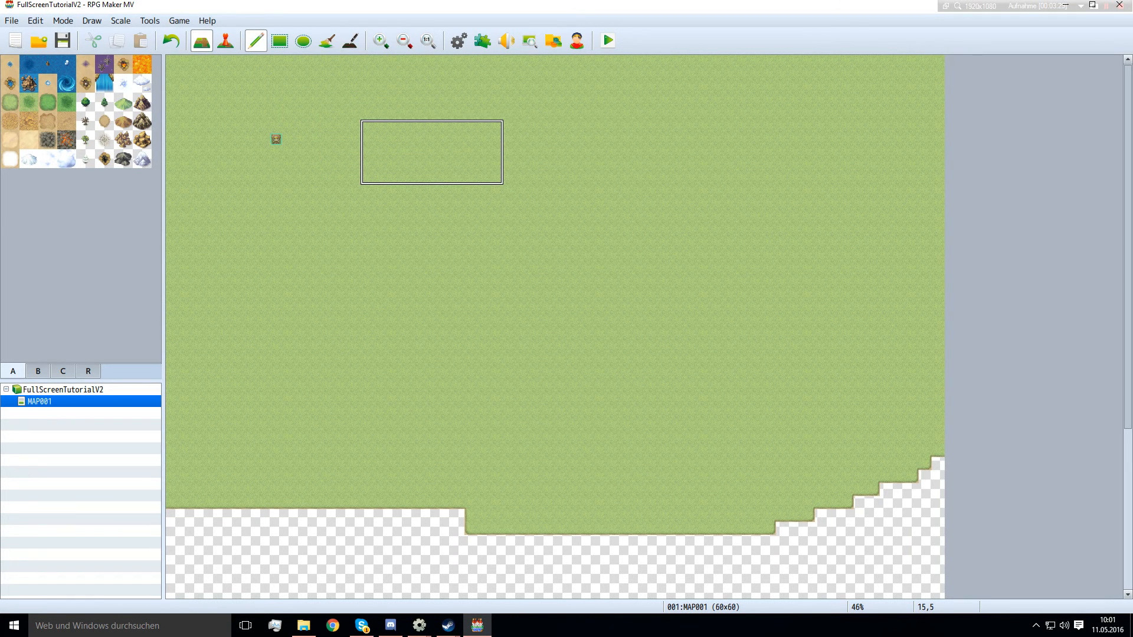